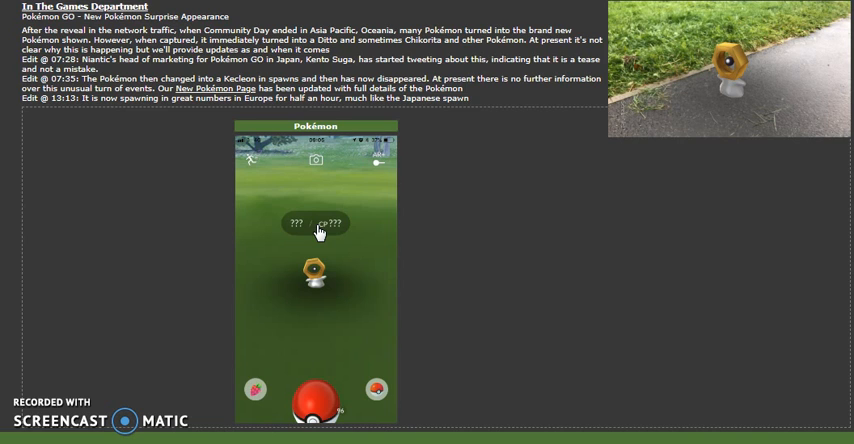
mouse_move(255, 122)
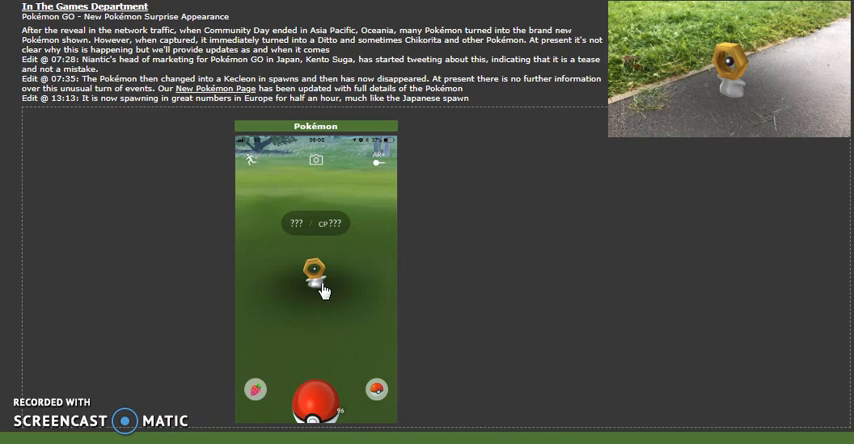
mouse_move(349, 299)
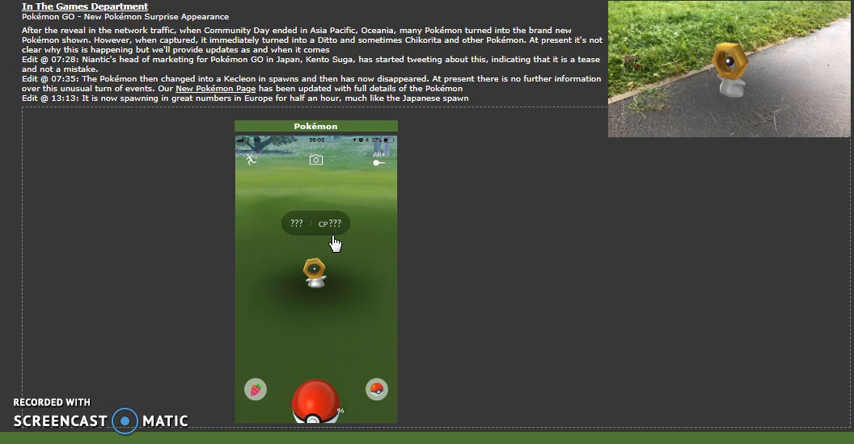
mouse_move(167, 175)
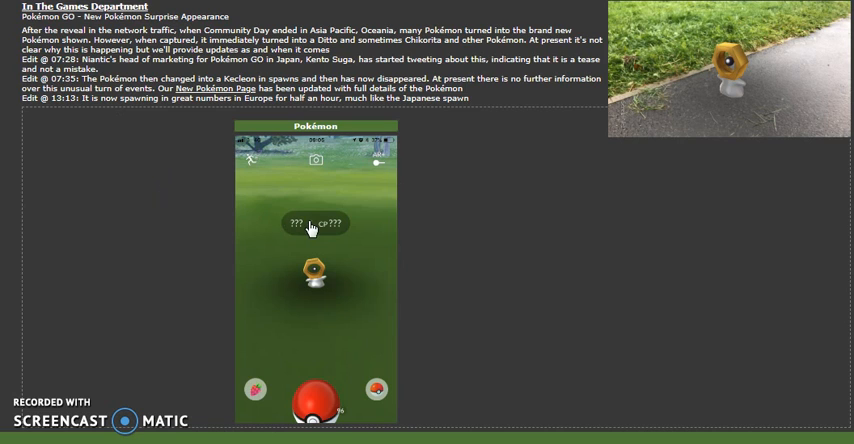
mouse_move(398, 236)
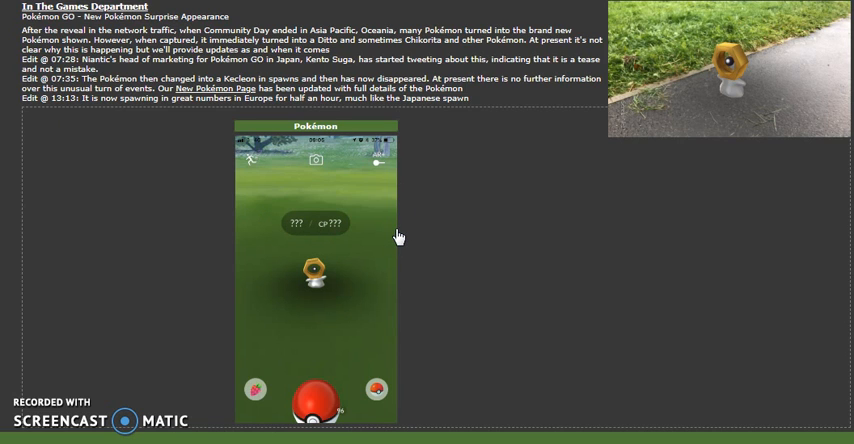
mouse_move(388, 272)
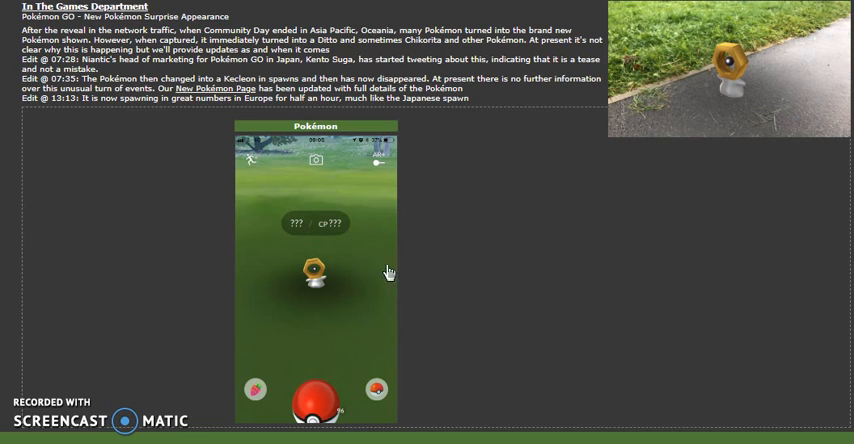
mouse_move(474, 262)
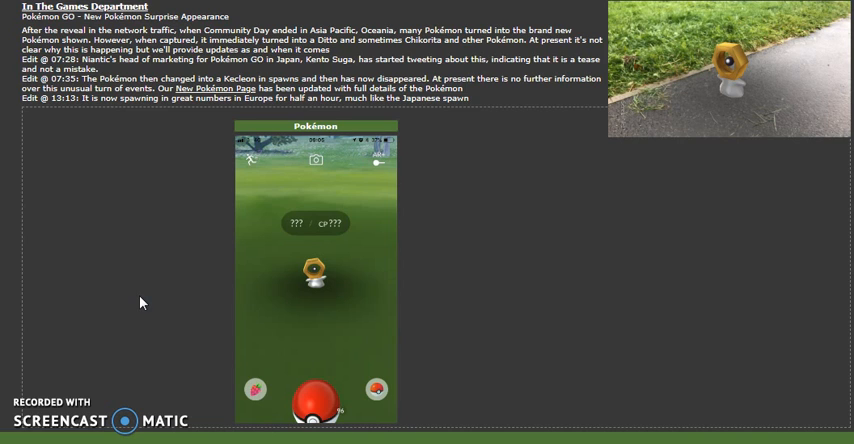
mouse_move(338, 282)
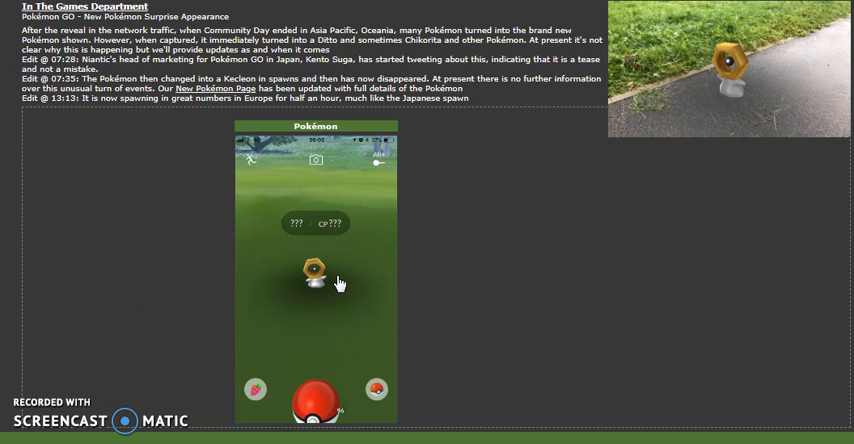